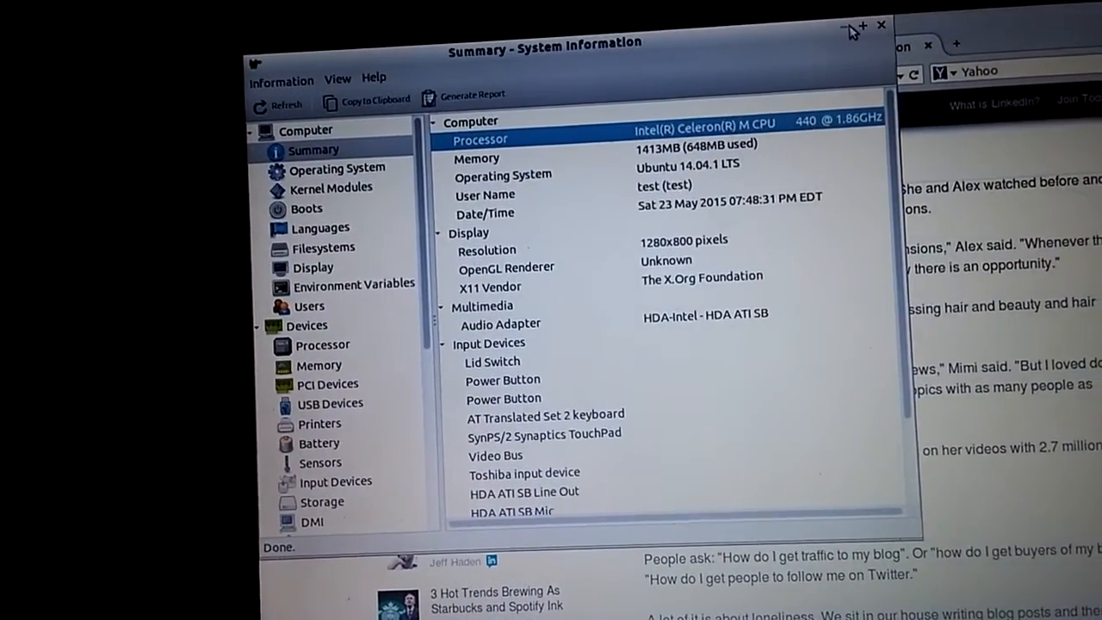
Minimize the HardInfo system summary window to show the empty desktop
click(850, 26)
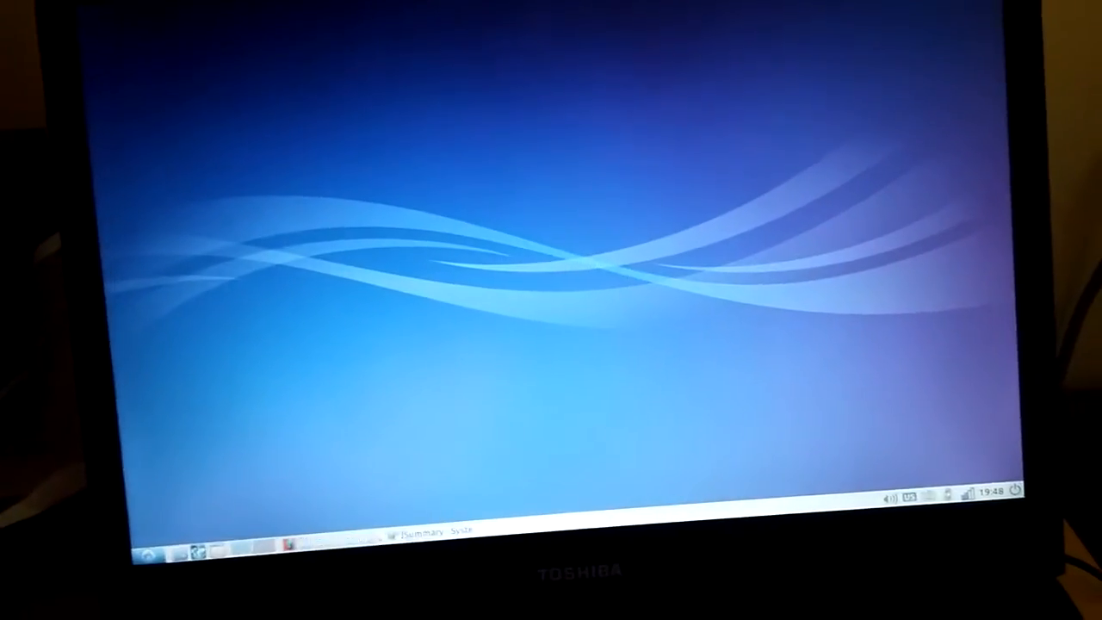
Open the LXDE start menu to reach the Internet applications submenu
click(181, 517)
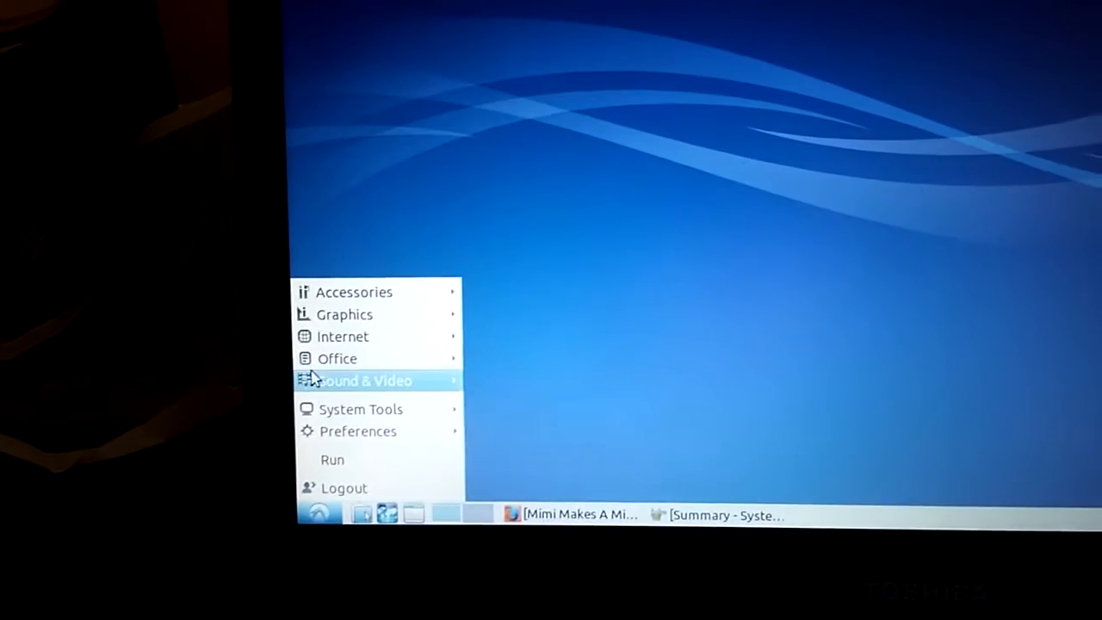
mouse_move(354, 299)
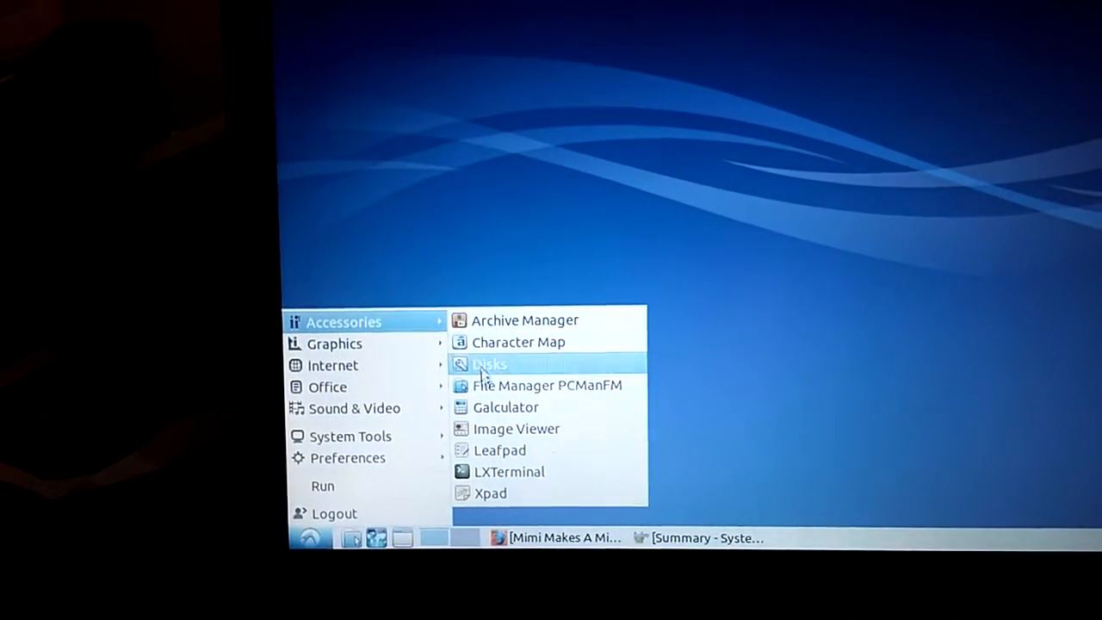
mouse_move(541, 434)
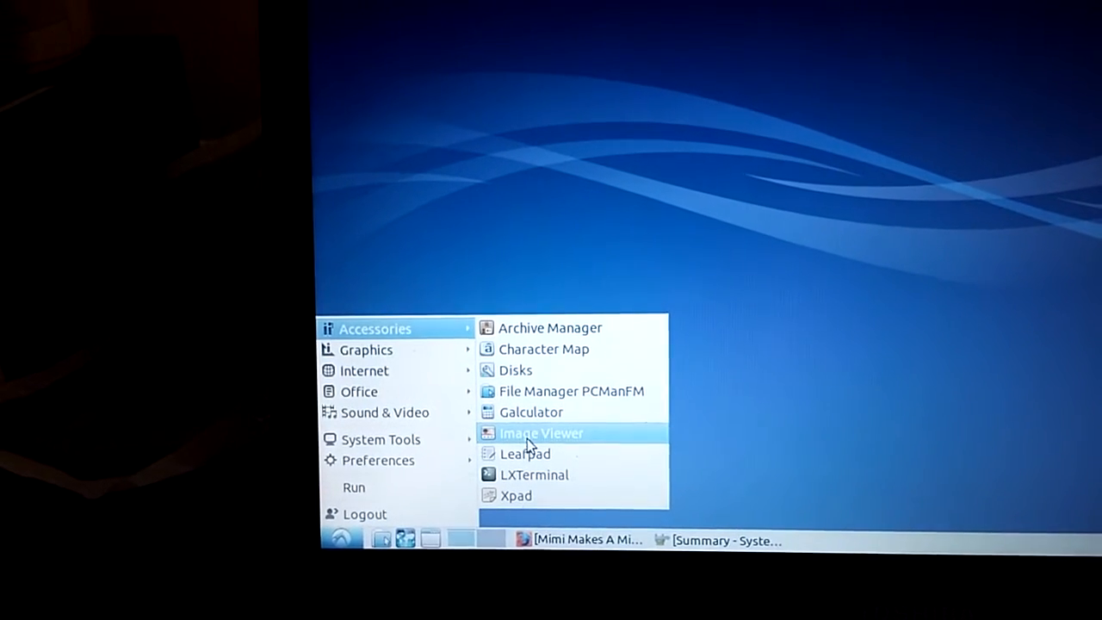
mouse_move(362, 354)
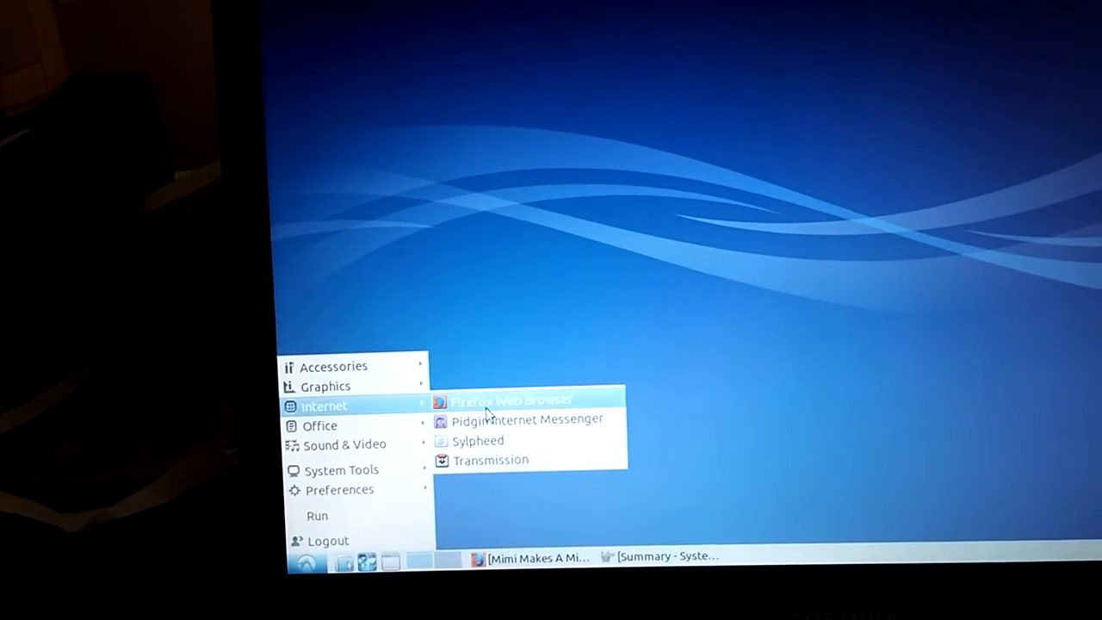
Launch Firefox and play the YouTube video 'Westinghouse H-196 restoration p2o?'
click(512, 402)
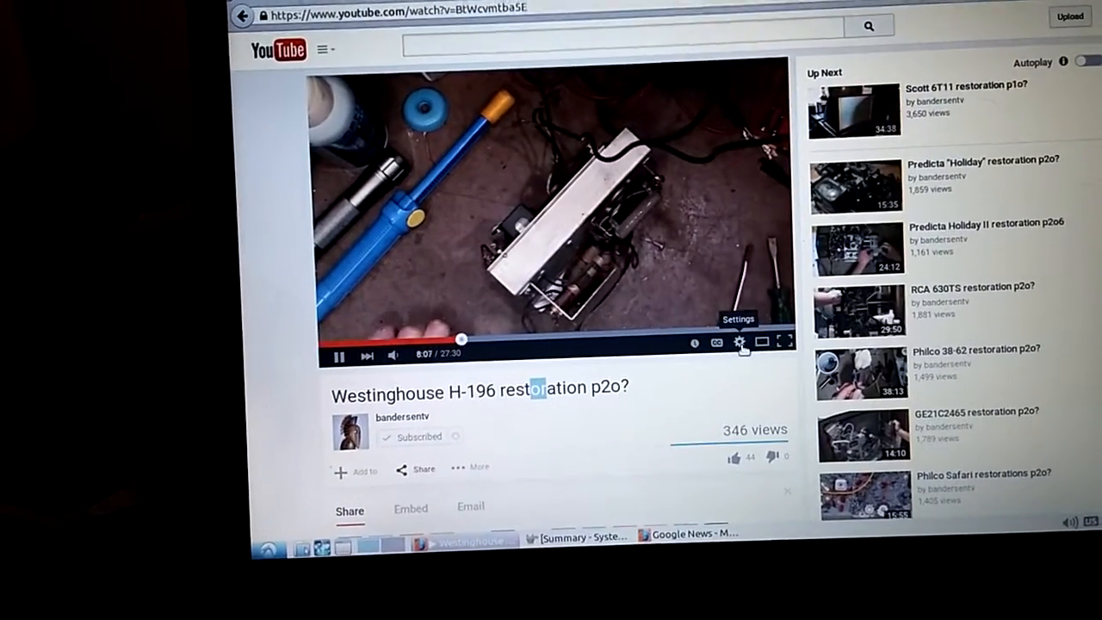
click(739, 341)
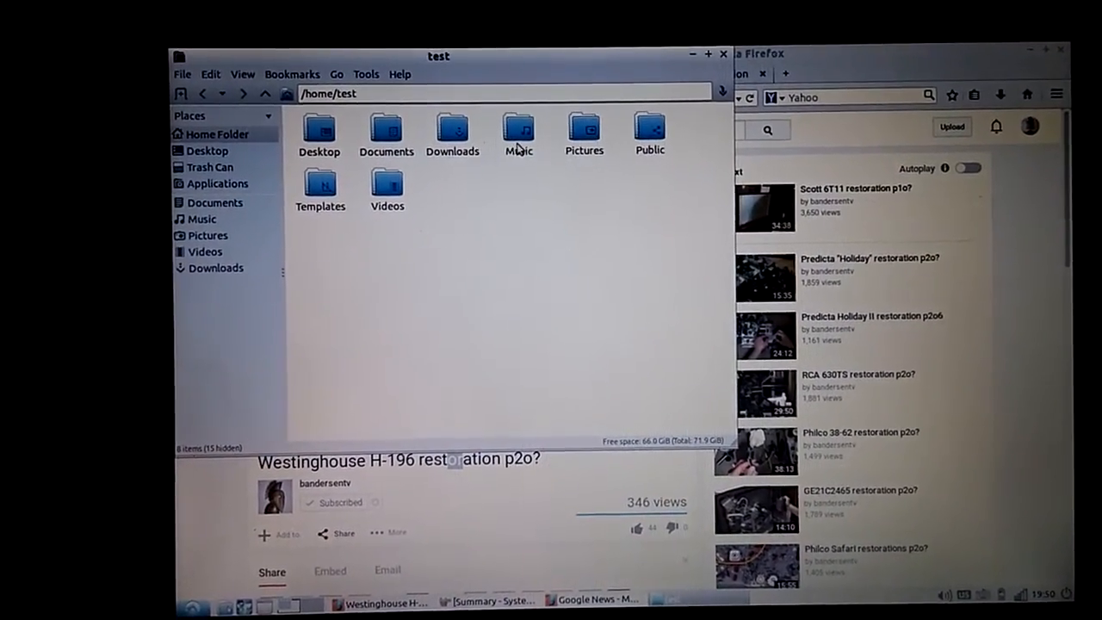
Play 'lady of mystery.mp3' from Downloads in Audacious, then minimize the player
double_click(518, 129)
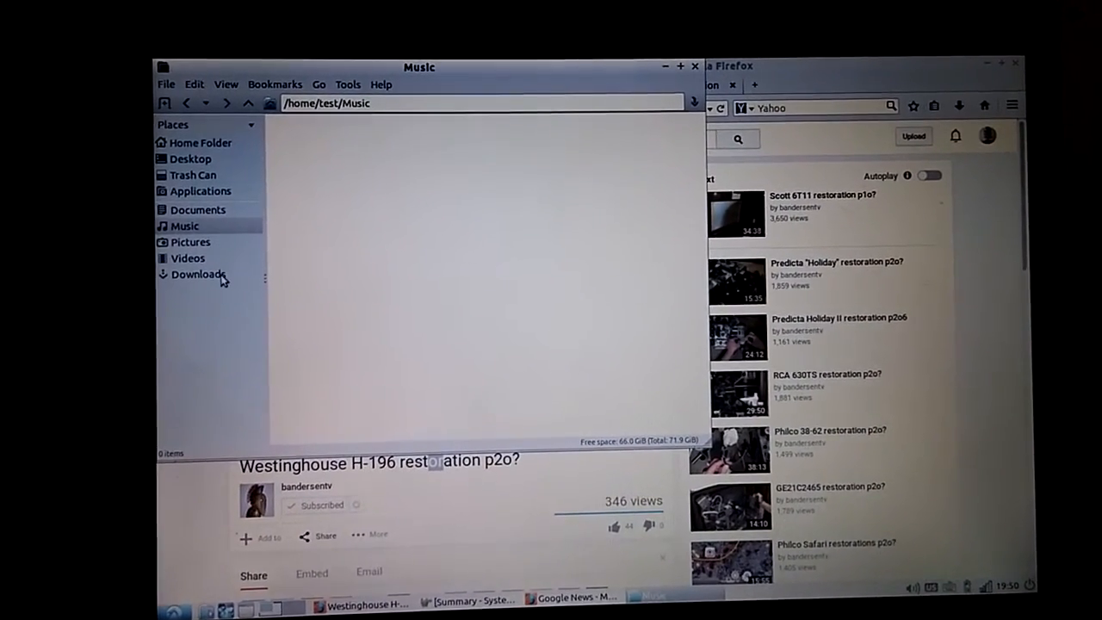
click(197, 273)
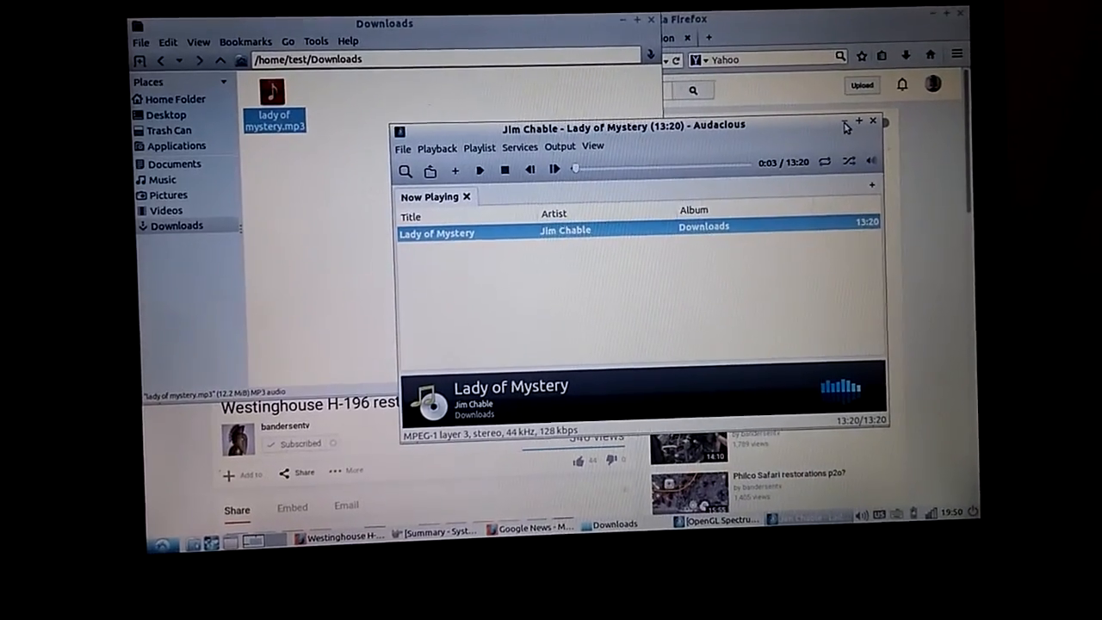
click(857, 120)
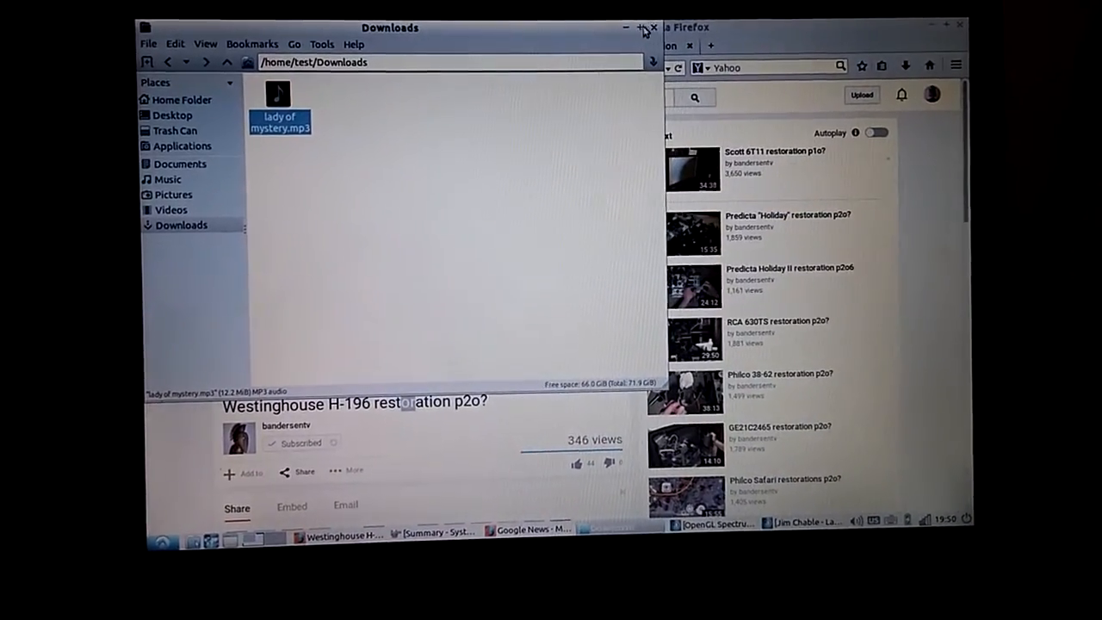
Close the Downloads file manager window and switch to the Google News window
click(652, 28)
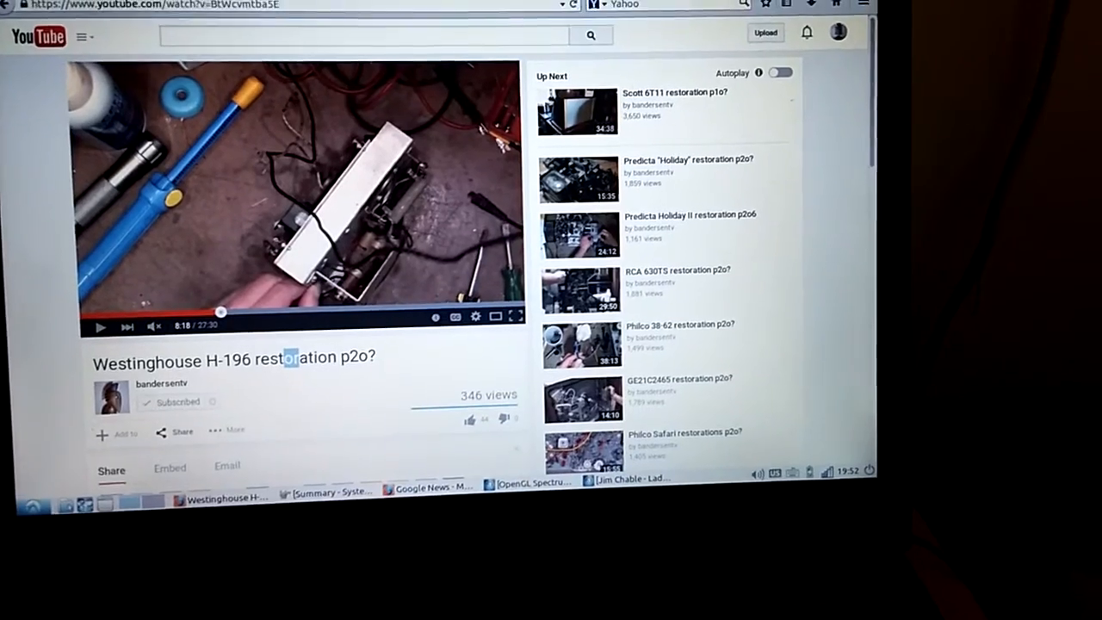
click(422, 488)
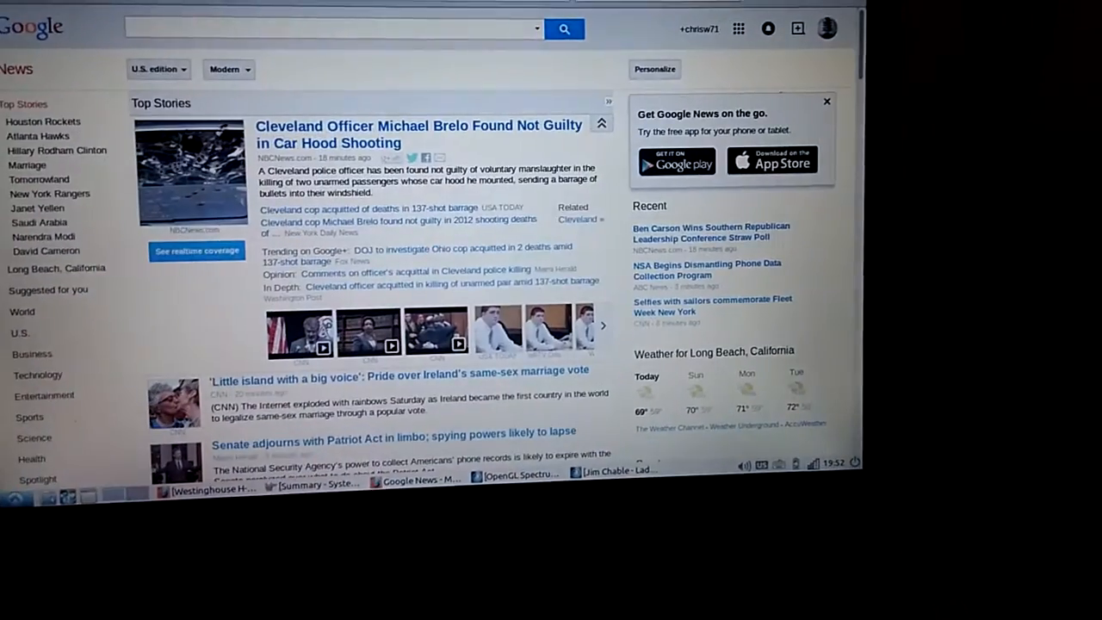